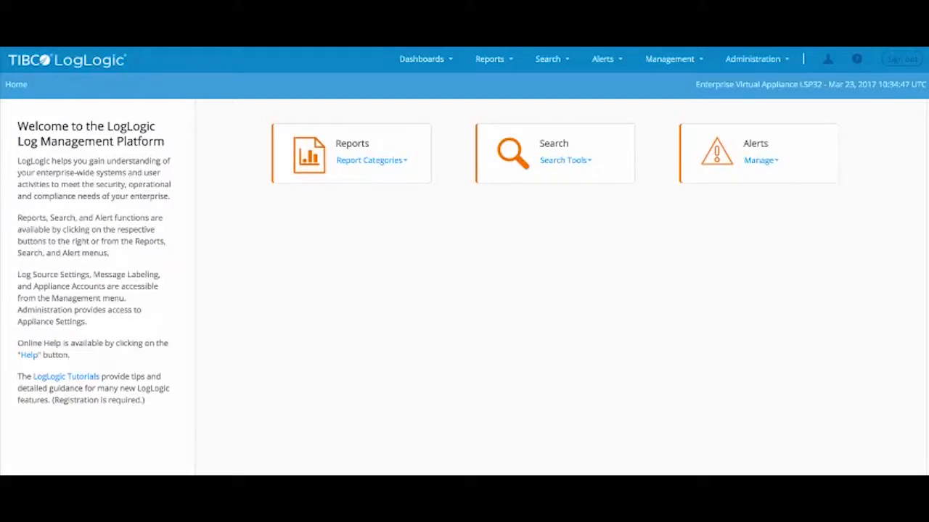
# Show the Search menu's list of available search tools from the home page
pyautogui.click(549, 58)
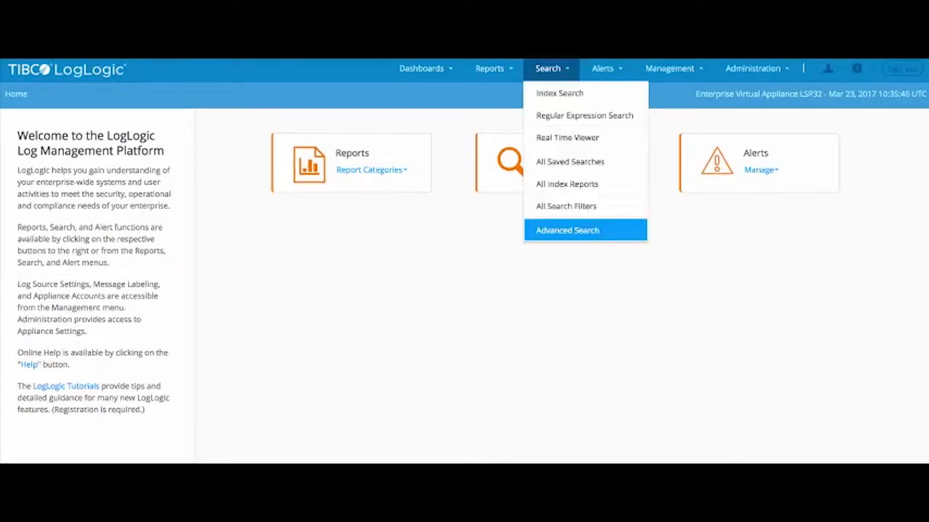
# Run an EQL query counting failed Microsoft_Windows logs GROUP BY ll_sourceUser over the last hour
pyautogui.click(566, 229)
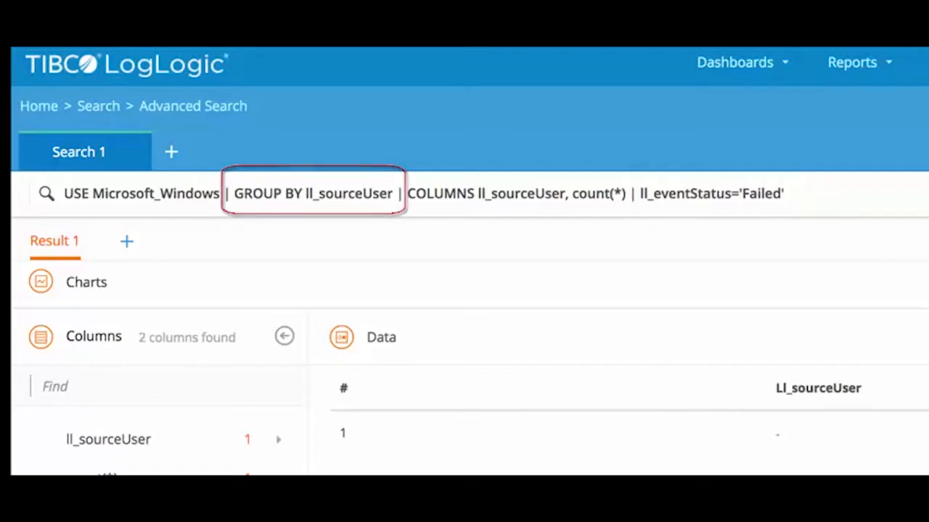
pyautogui.click(911, 193)
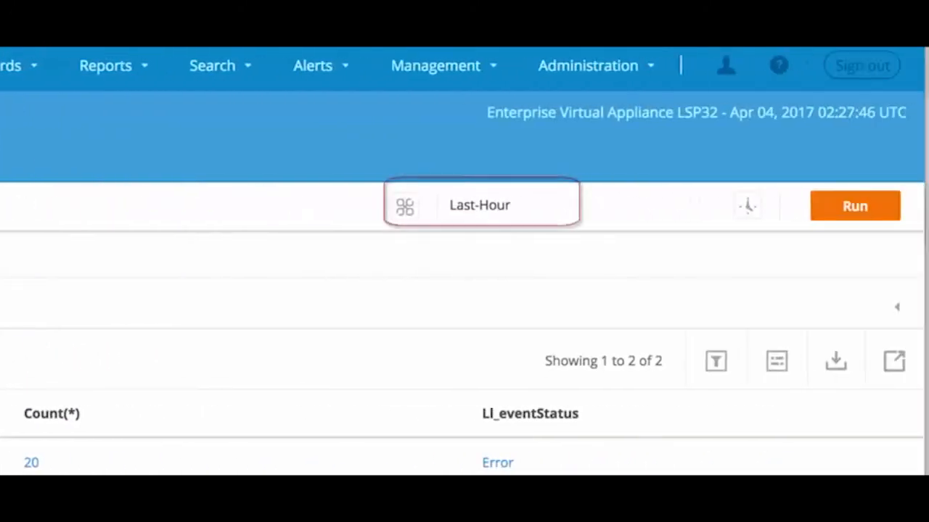
# Run the last-hour event status query, returning 20 Error and 20 Notified events
pyautogui.click(855, 206)
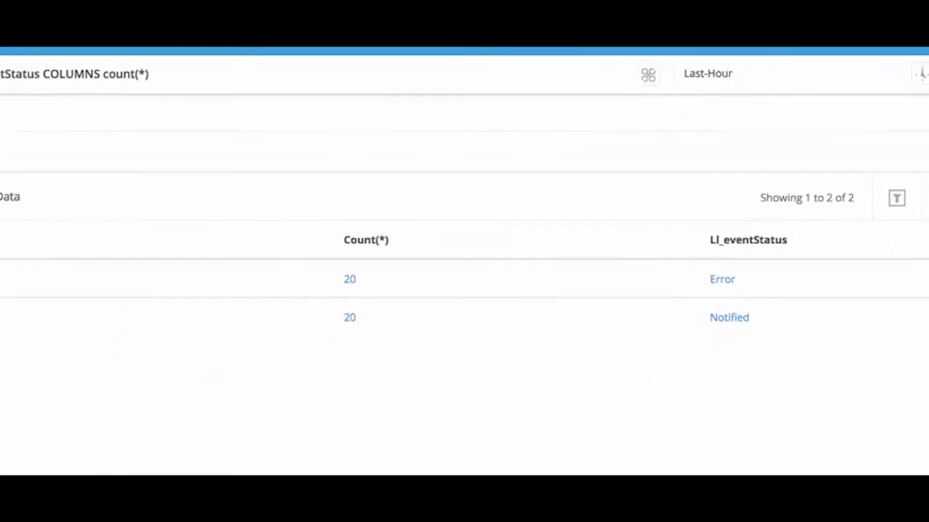